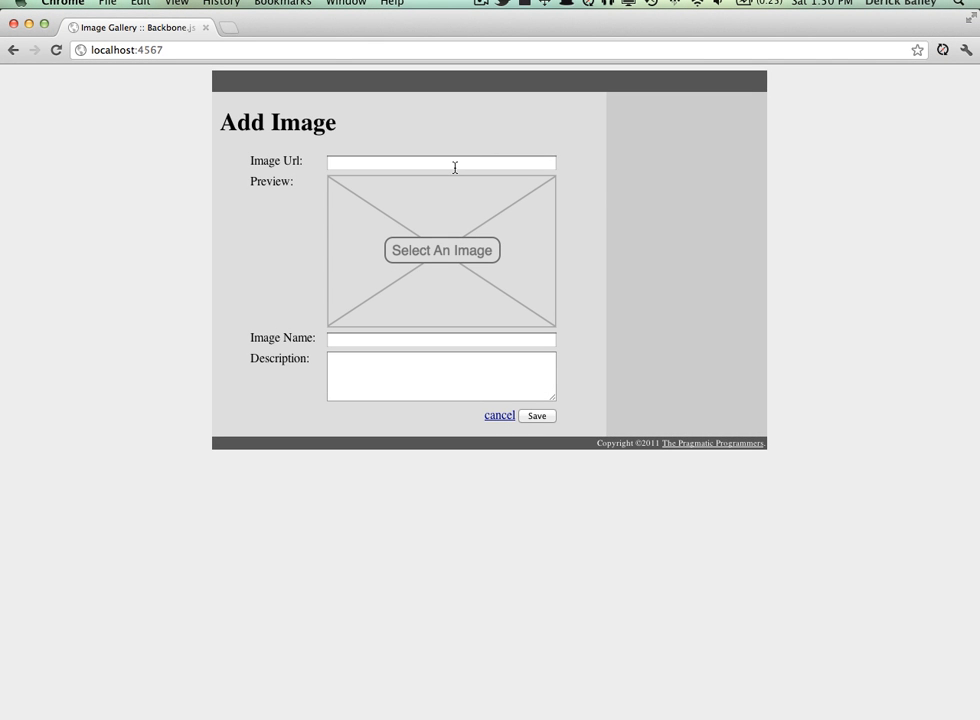
- Enter the flickholdr 300/200 image URL and switch back to the gallery showing the purple flower
text(http://flickholdr.com/300/200)
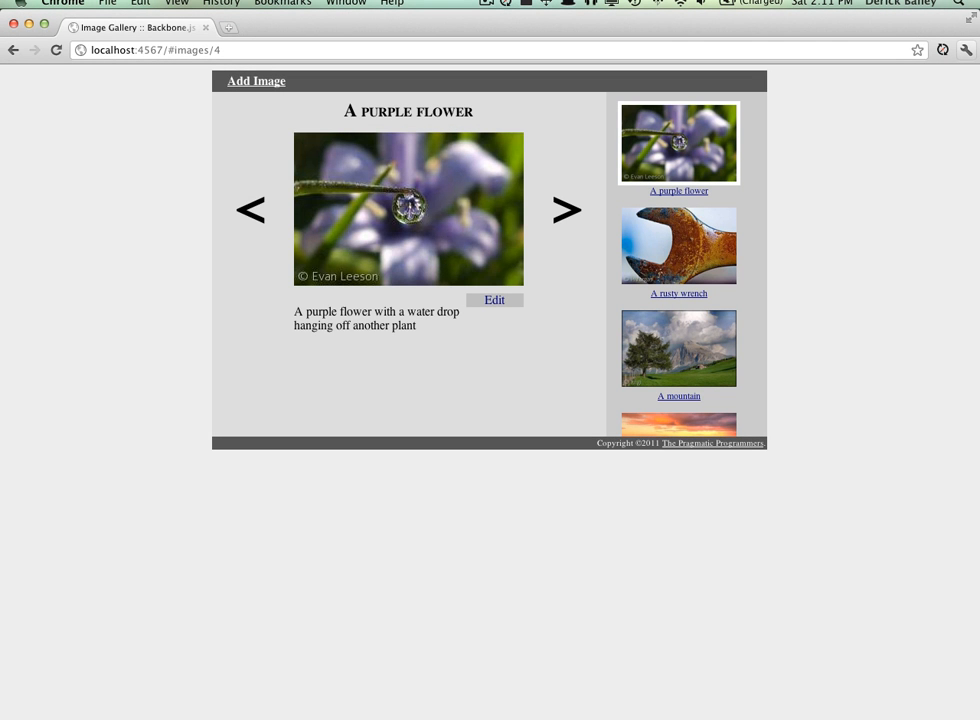
key(cmd+tab)
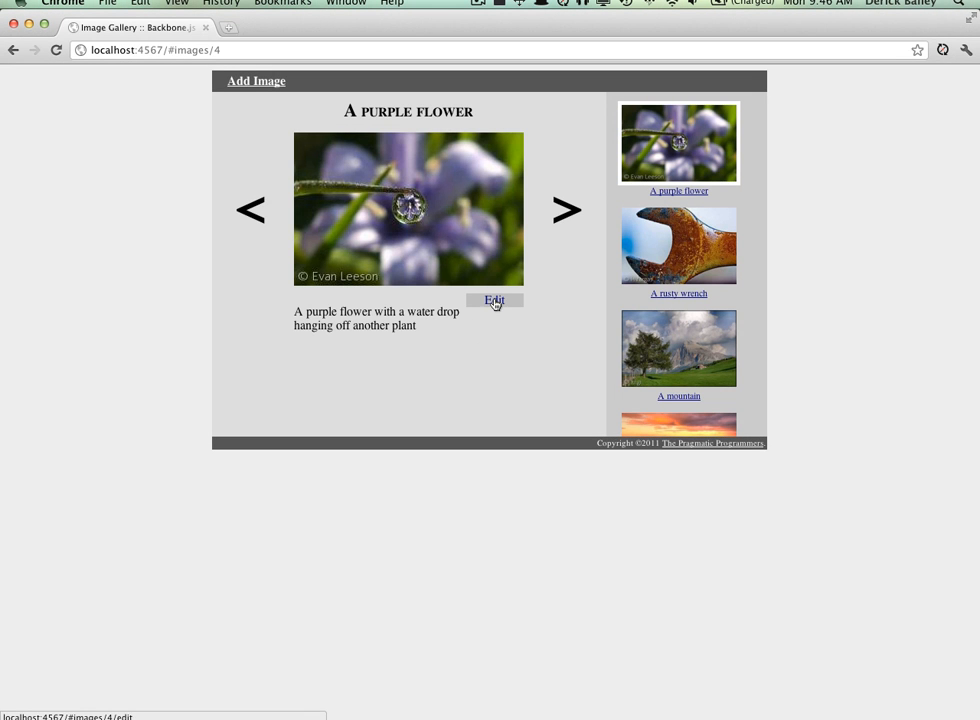
- Start a new image entry with the field-and-tree photo URL and the name 'A field with a tree'
click(496, 301)
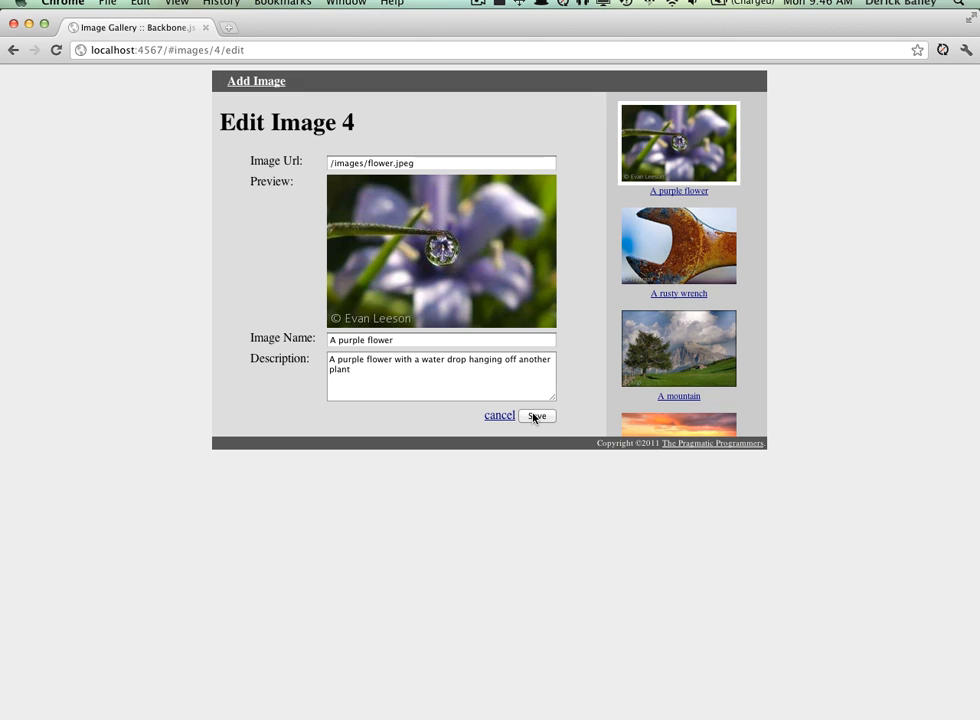
key(F12)
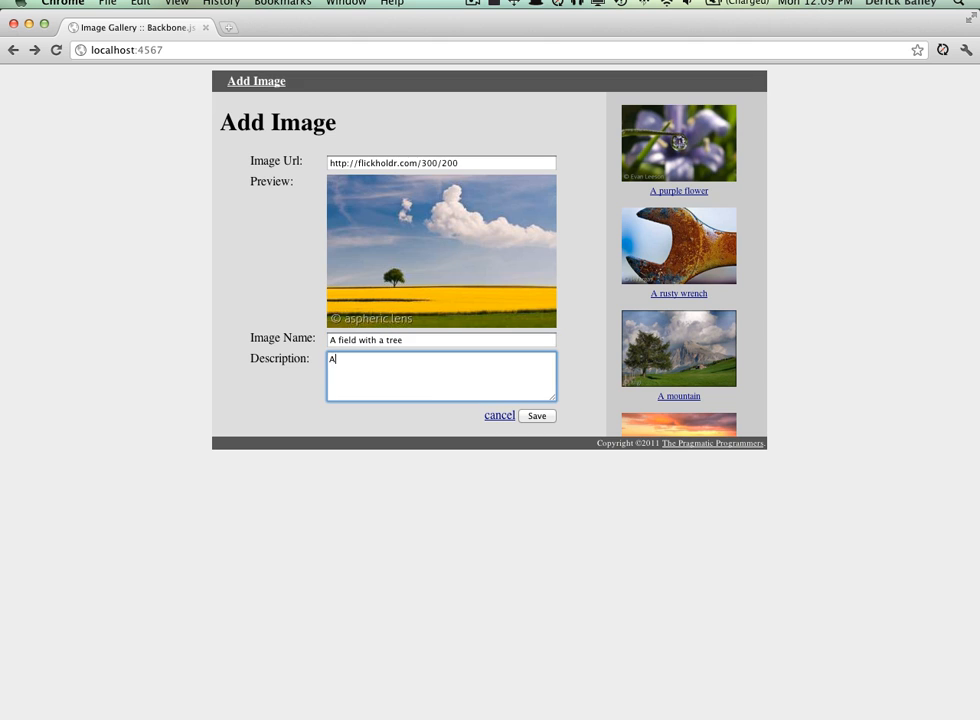
- Save the field image with description 'and blue skies and clouds', then begin renaming it 'A yellow field'
text(and blue skies and clouds)
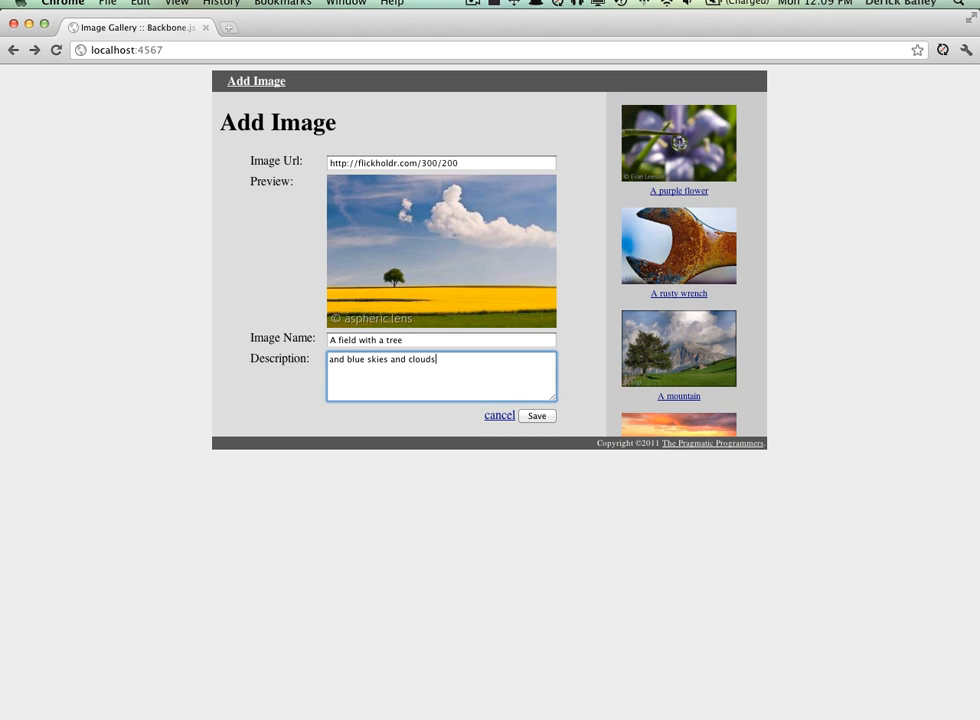
click(537, 415)
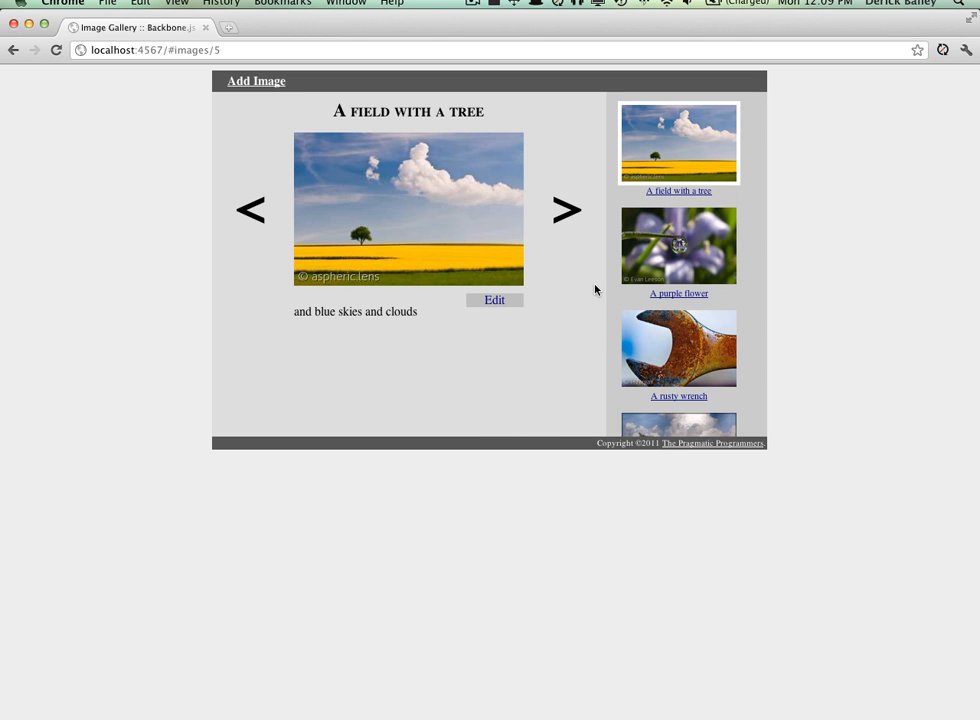
click(494, 300)
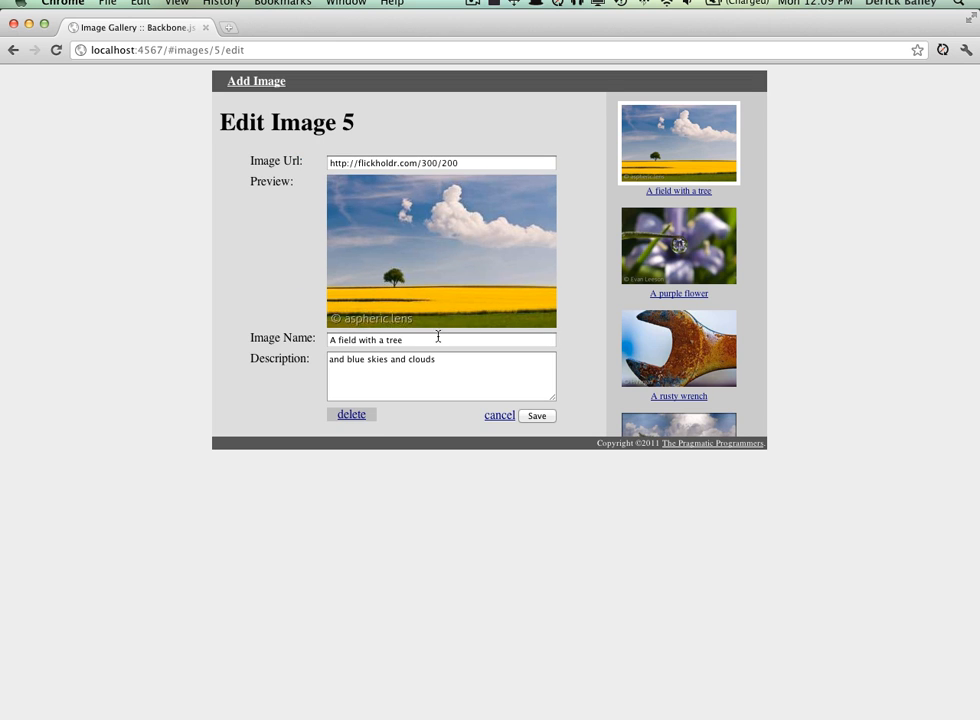
text(A yello)
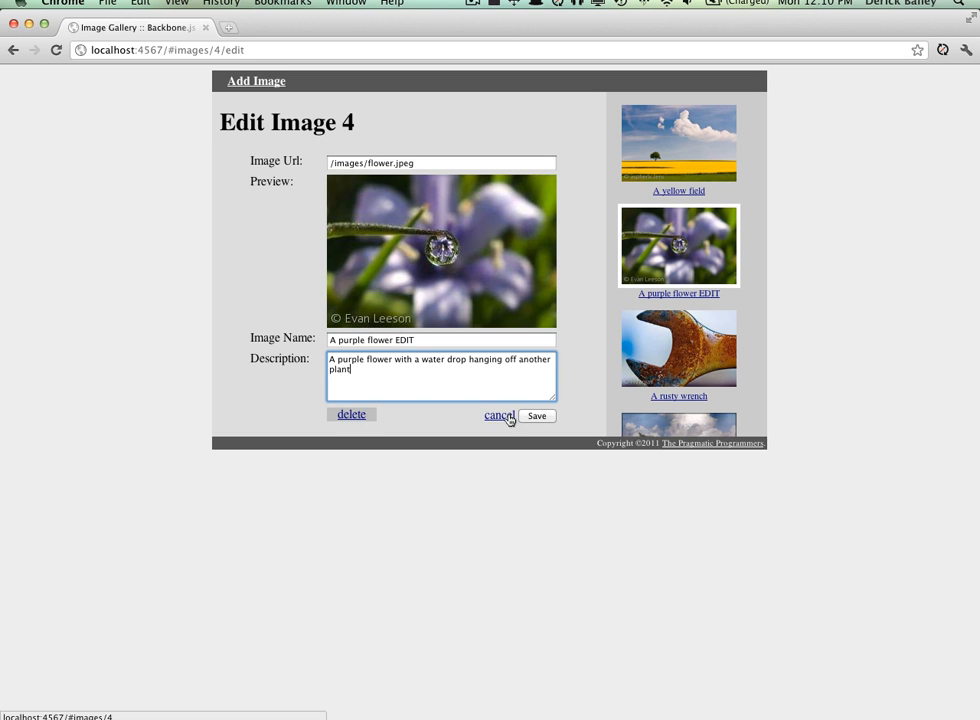
- Cancel the purple flower rename, then delete image 4, leaving the Image #4 Not Found error
click(496, 416)
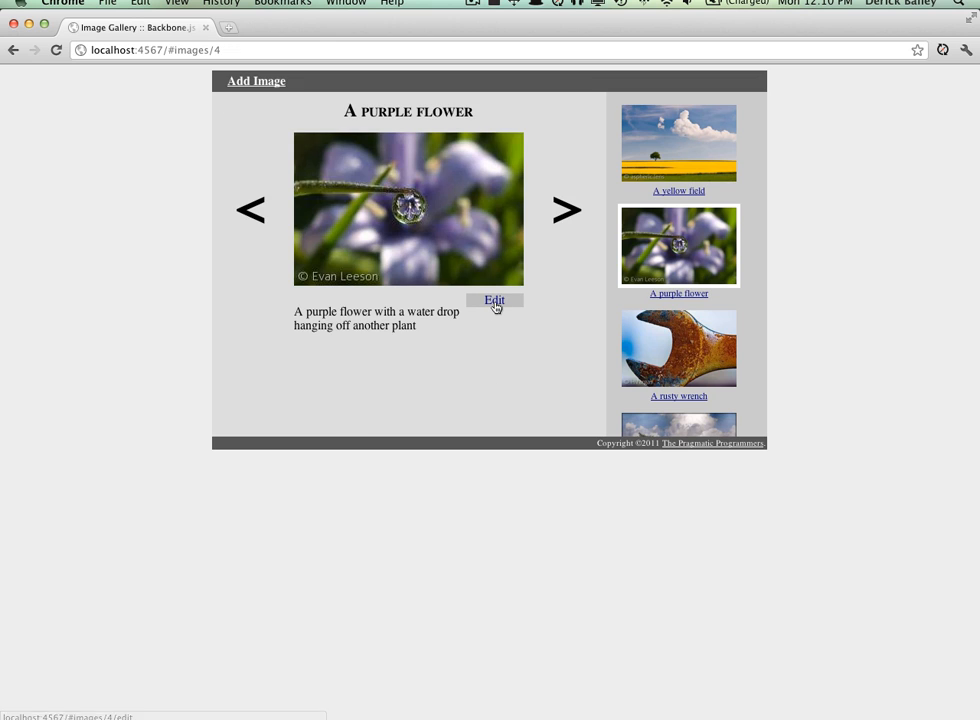
click(494, 301)
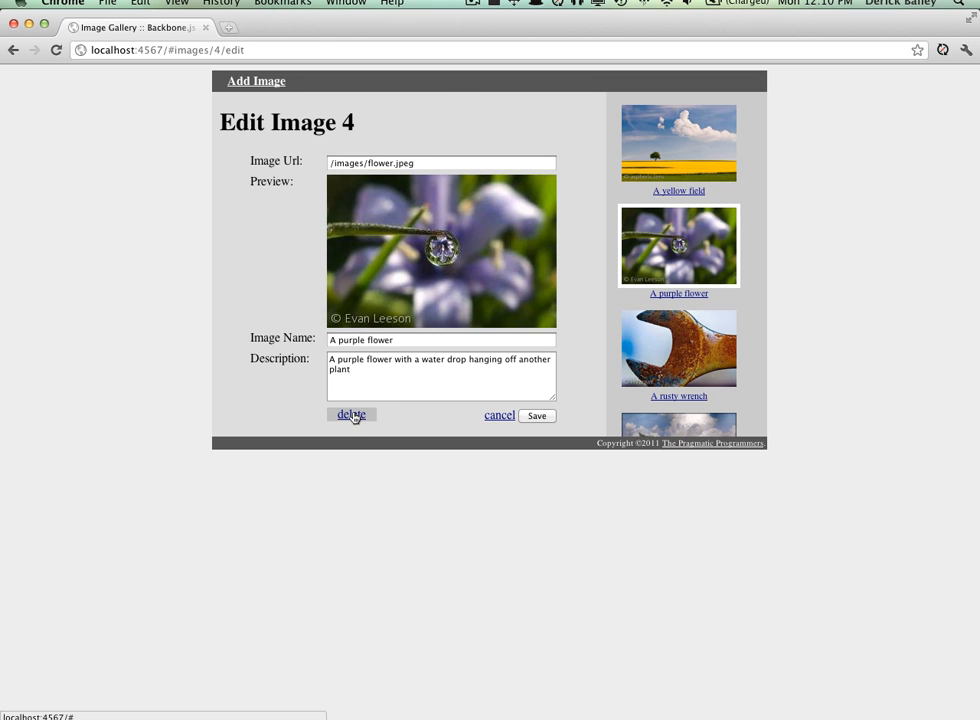
click(351, 414)
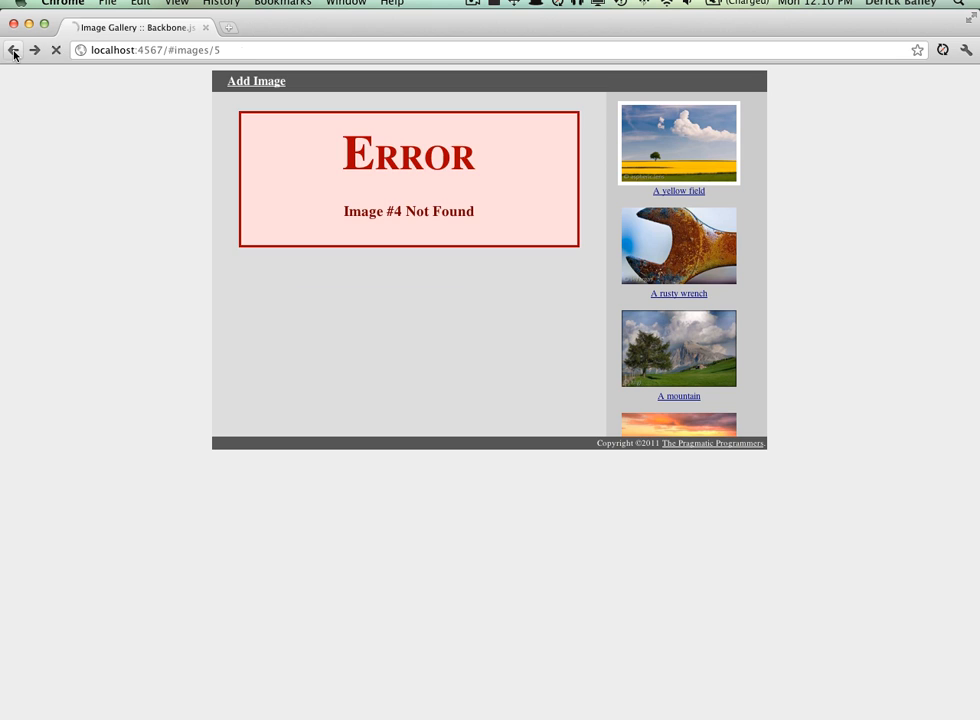